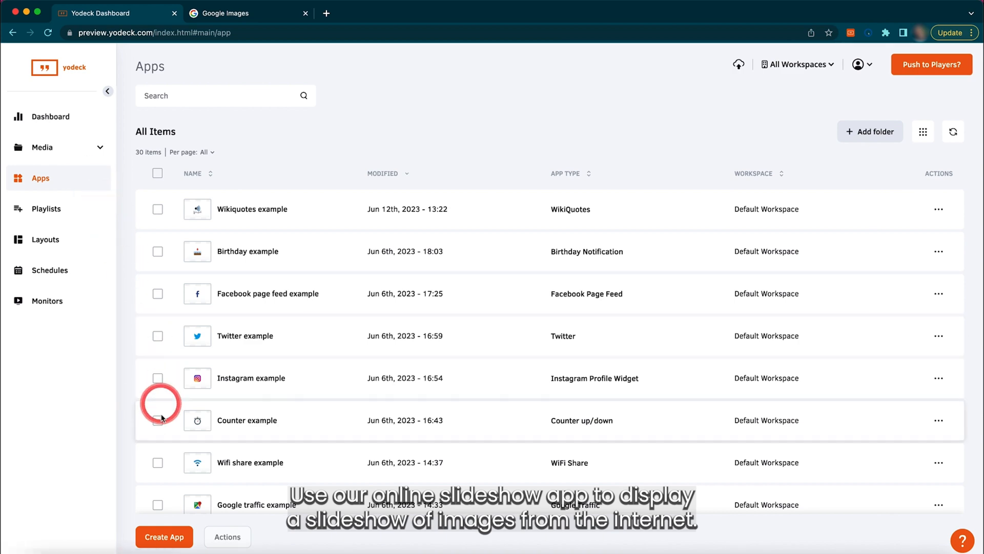
Create a new app and choose the Online Slideshow type from a search for 'online'.
left_click(164, 537)
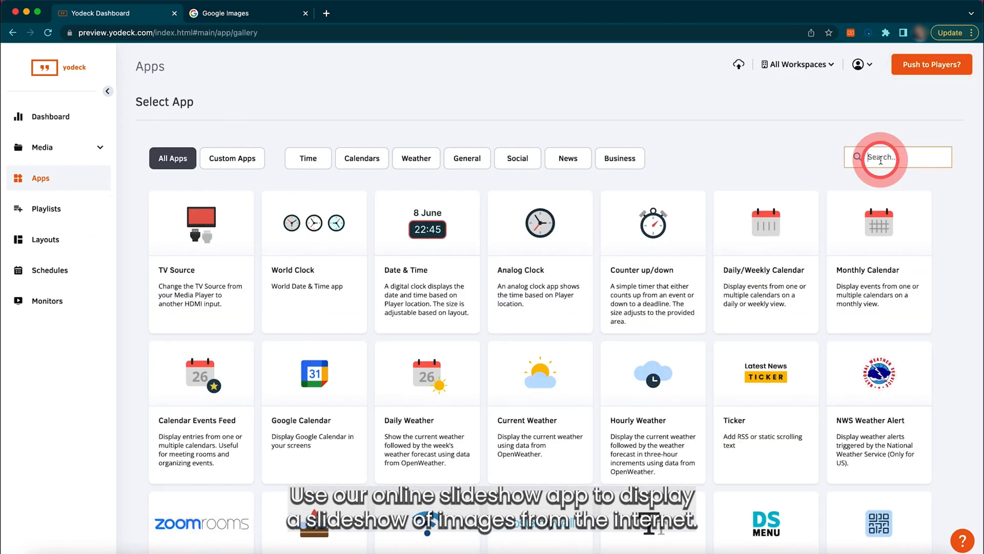
type("online")
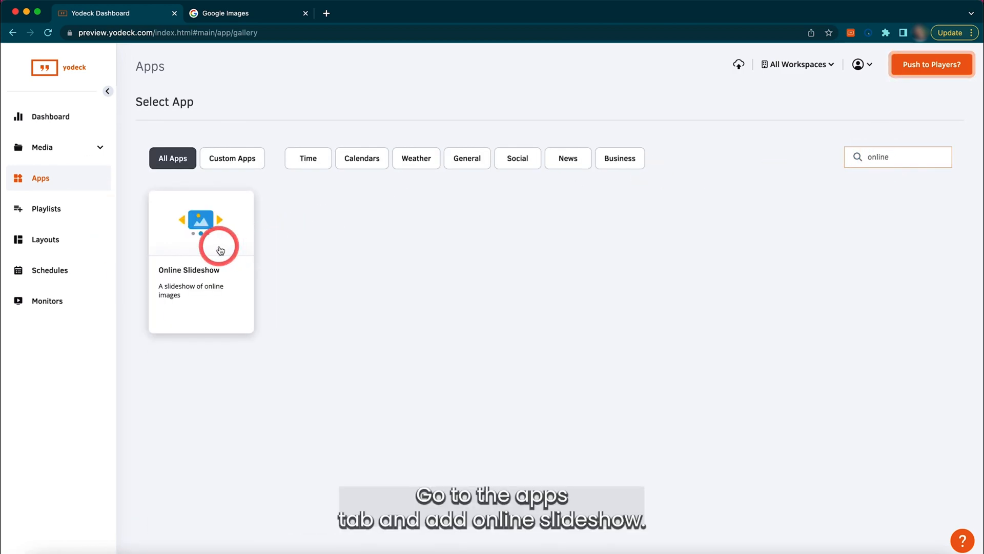
left_click(220, 249)
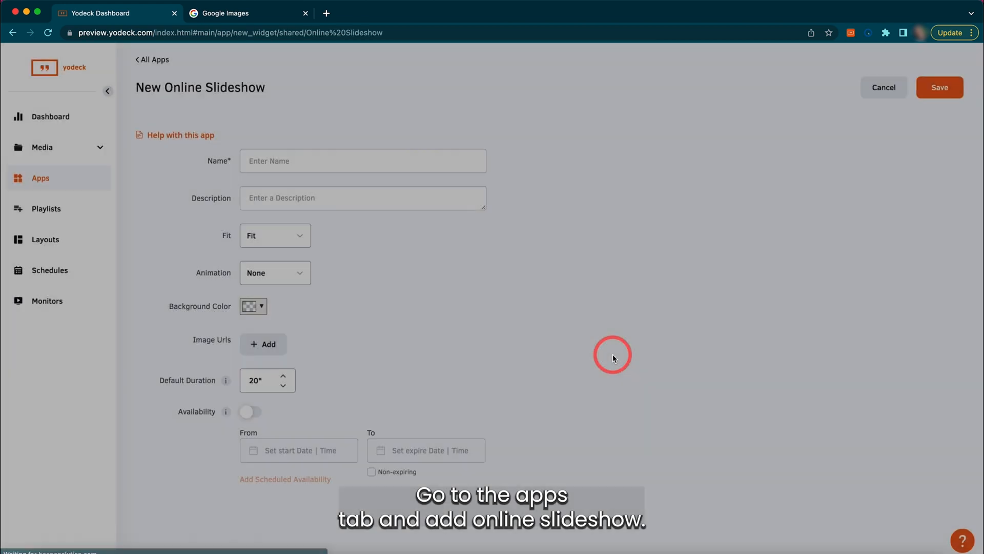
Name the app 'Online slideshow example' with the description 'flowers'.
type("Online slideshow example")
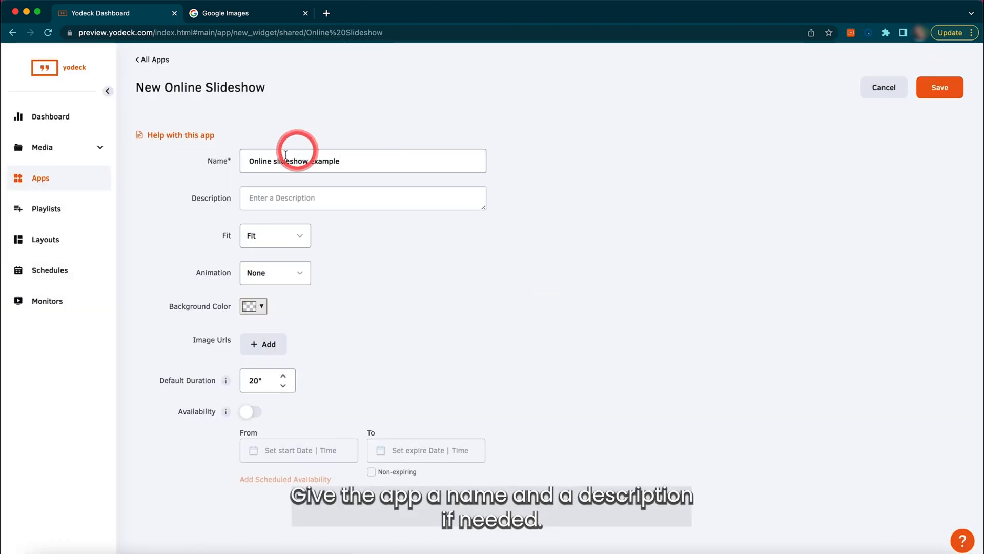
type("flowers")
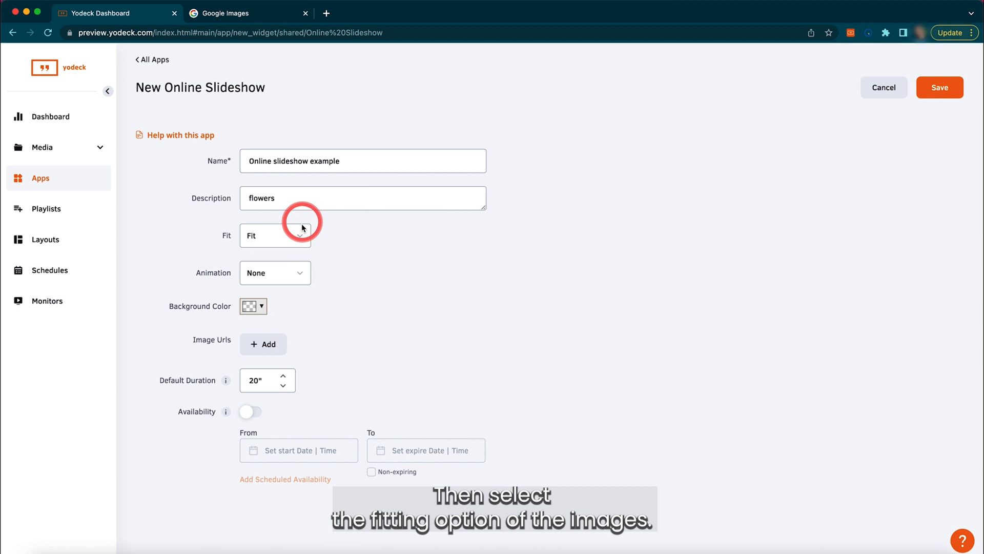
Keep images fitted, set Slide animation and a pink background, then preview the red roses picture.
left_click(276, 236)
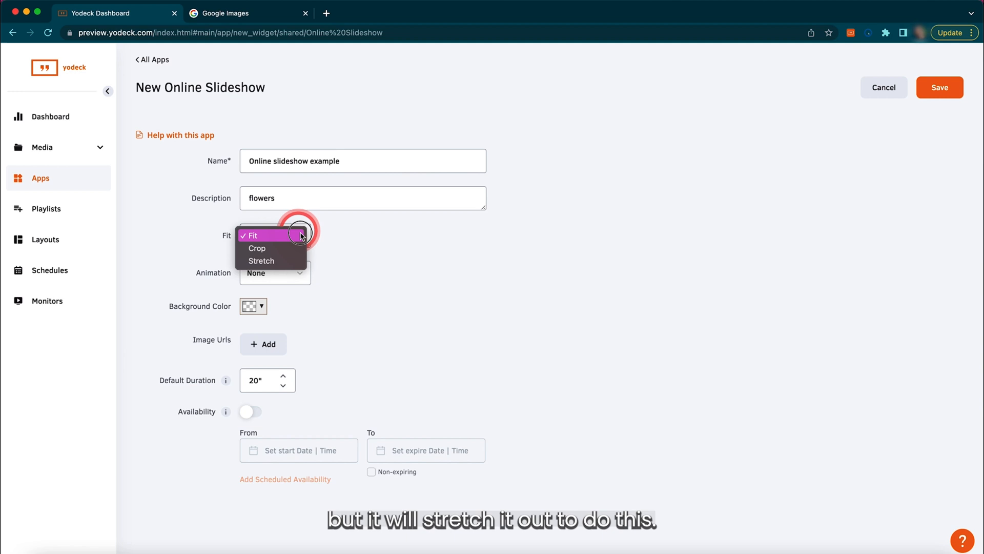
left_click(299, 273)
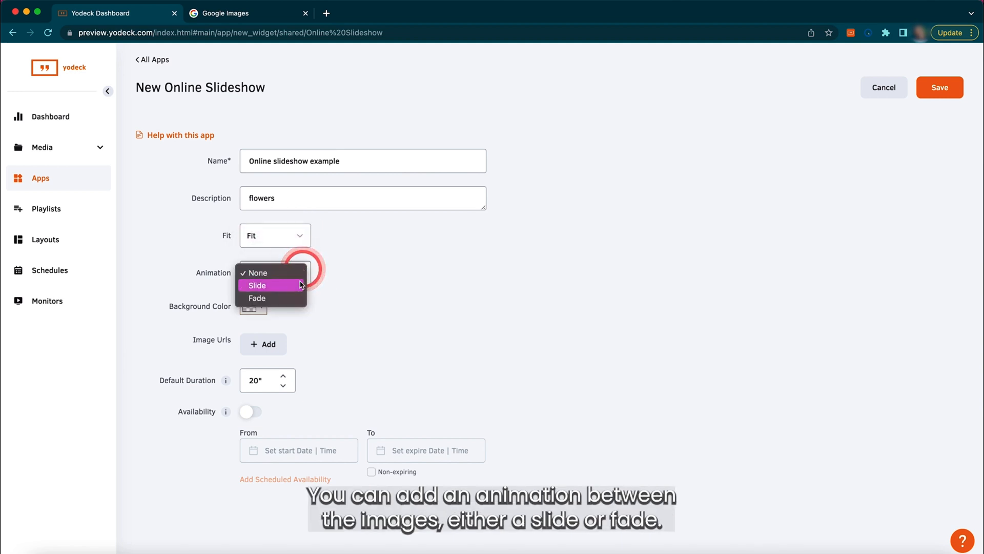
left_click(252, 306)
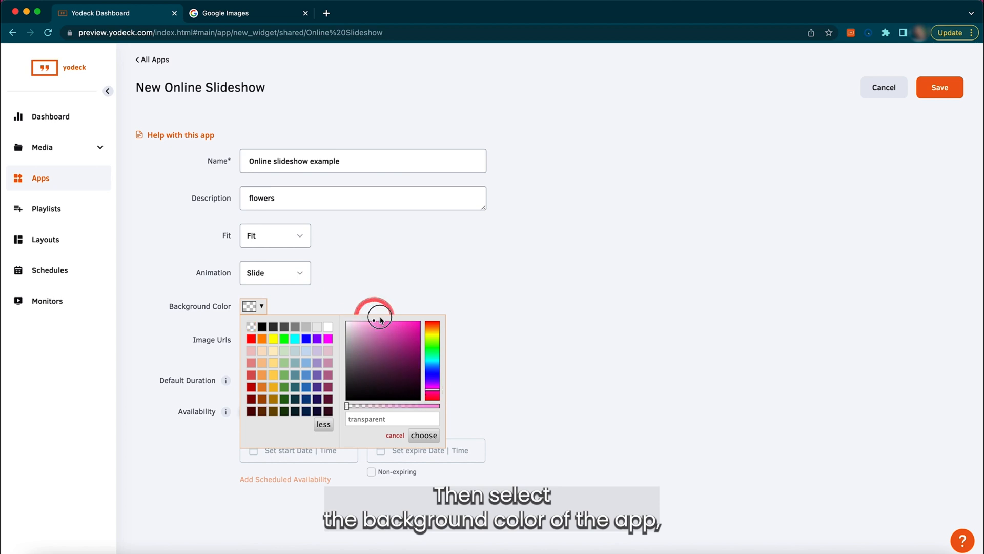
left_click(266, 344)
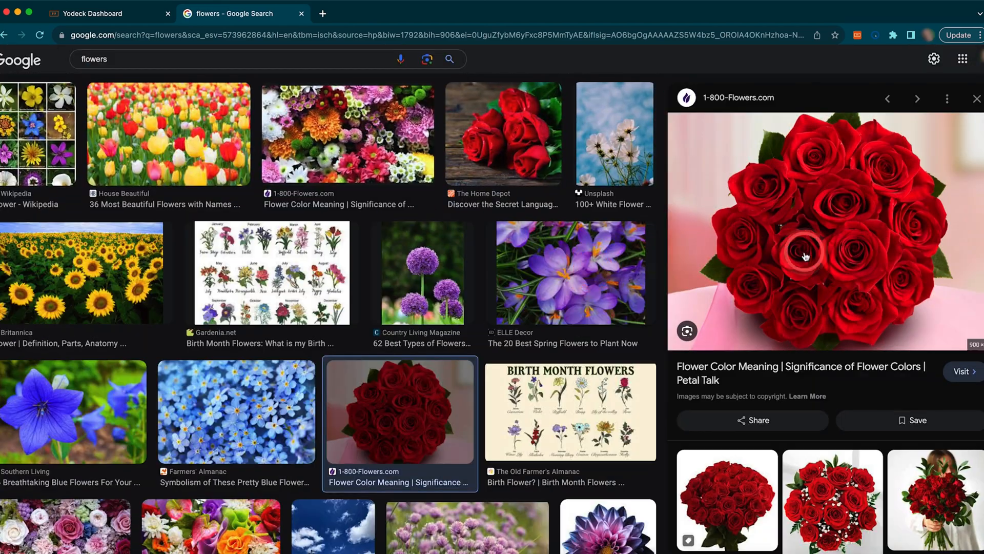
left_click(92, 14)
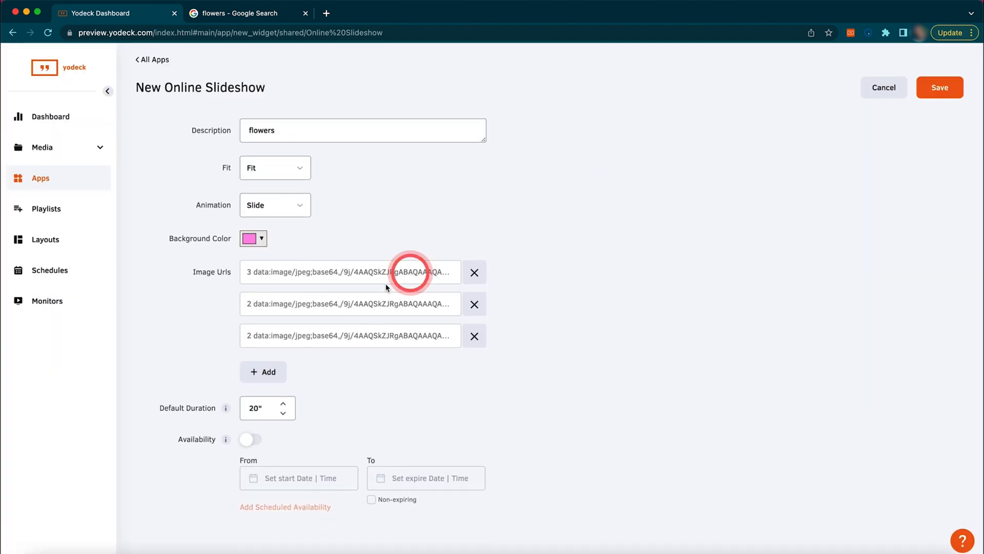
Set the default duration to 10 seconds, leave availability off, and save the app.
left_click(260, 408)
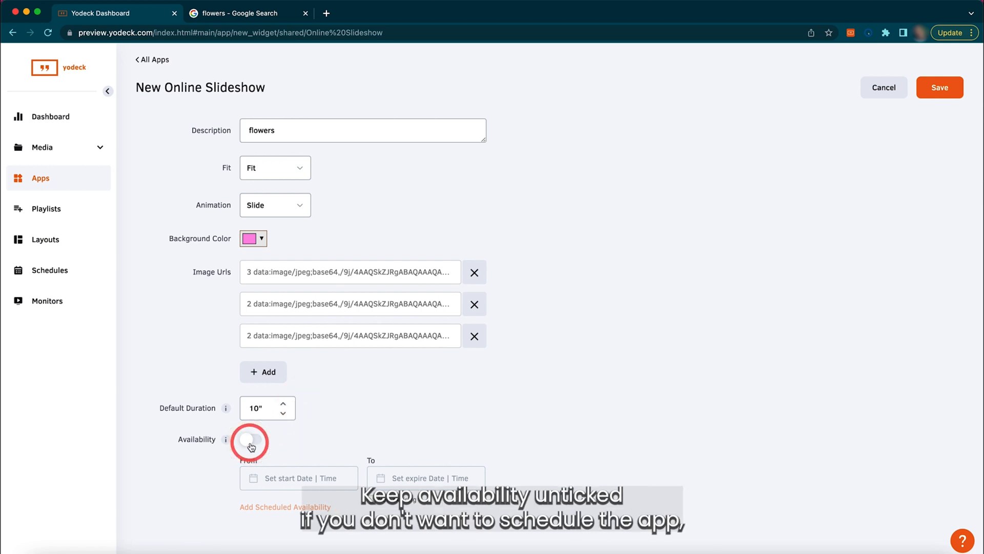
left_click(250, 441)
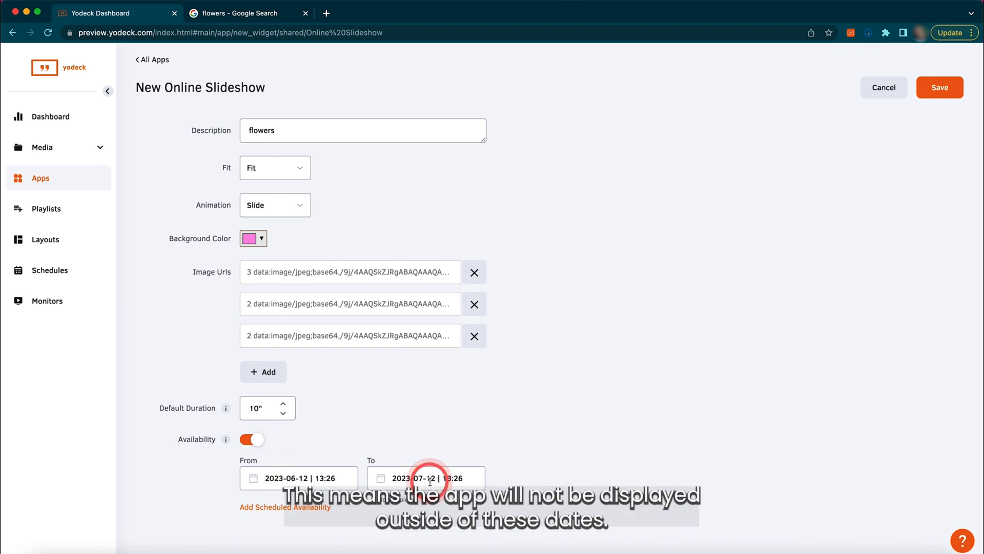
left_click(252, 439)
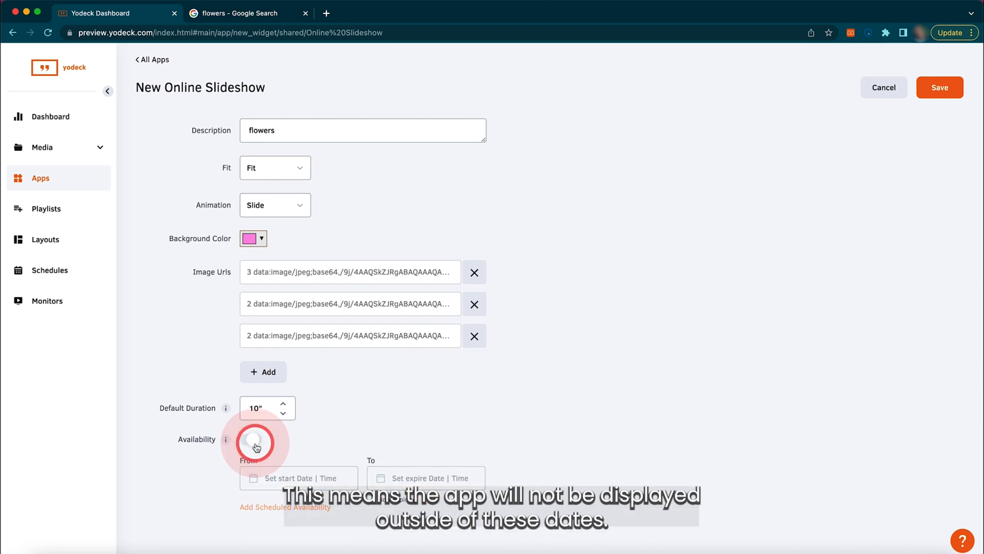
left_click(939, 87)
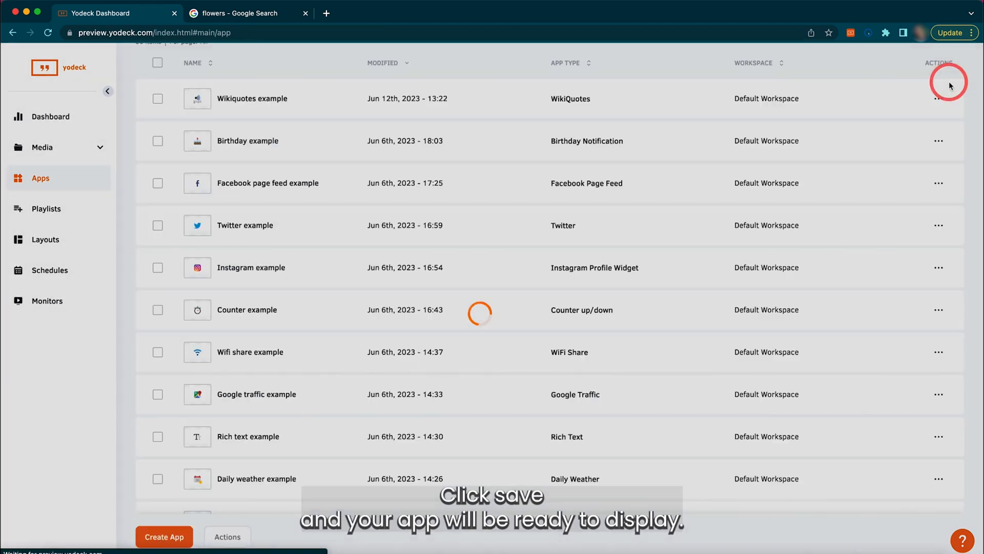